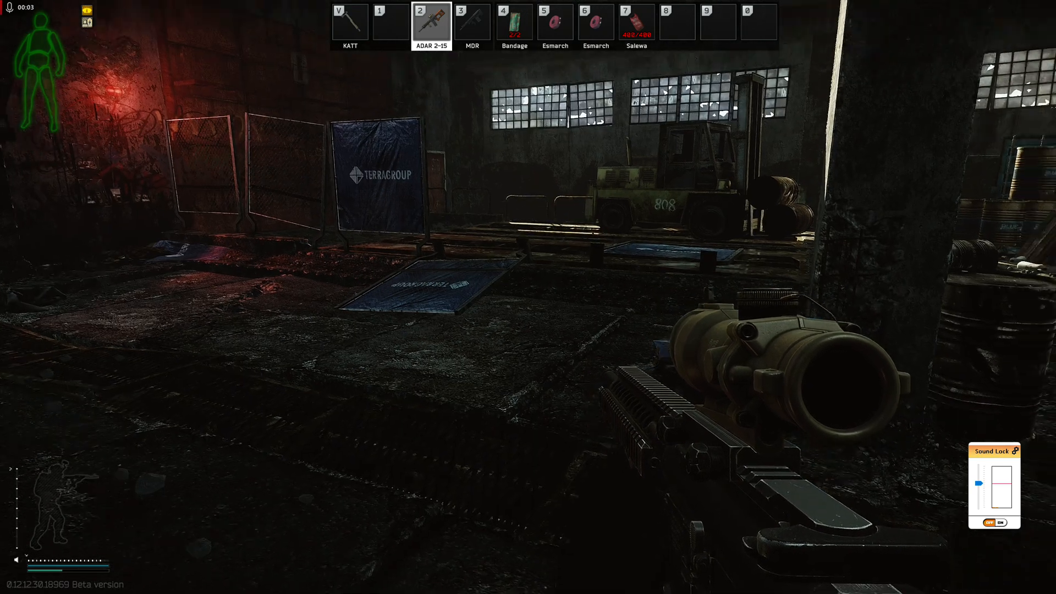
{"action": "mouse_move", "coordinate": [528, 297]}
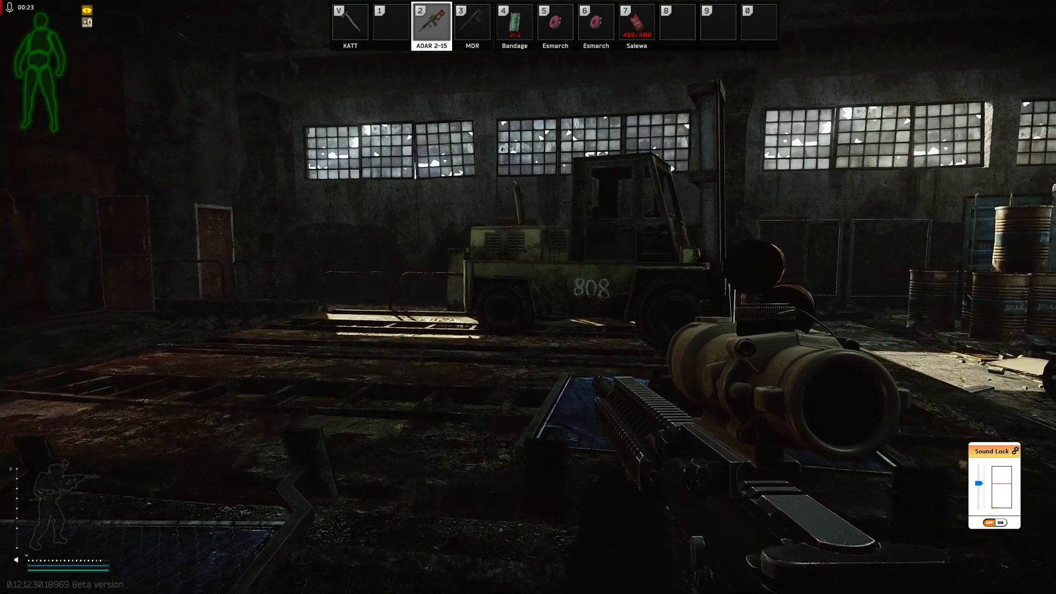
{"action": "mouse_move", "coordinate": [528, 297]}
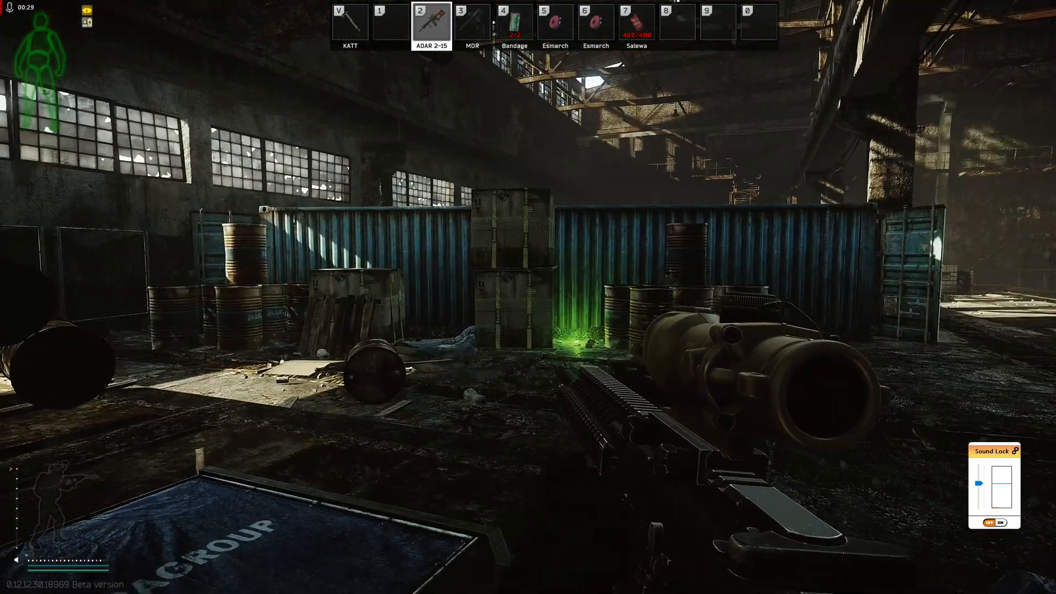
Open the gear inventory screen showing the four backpack headsets.
{"action": "key", "text": "tab"}
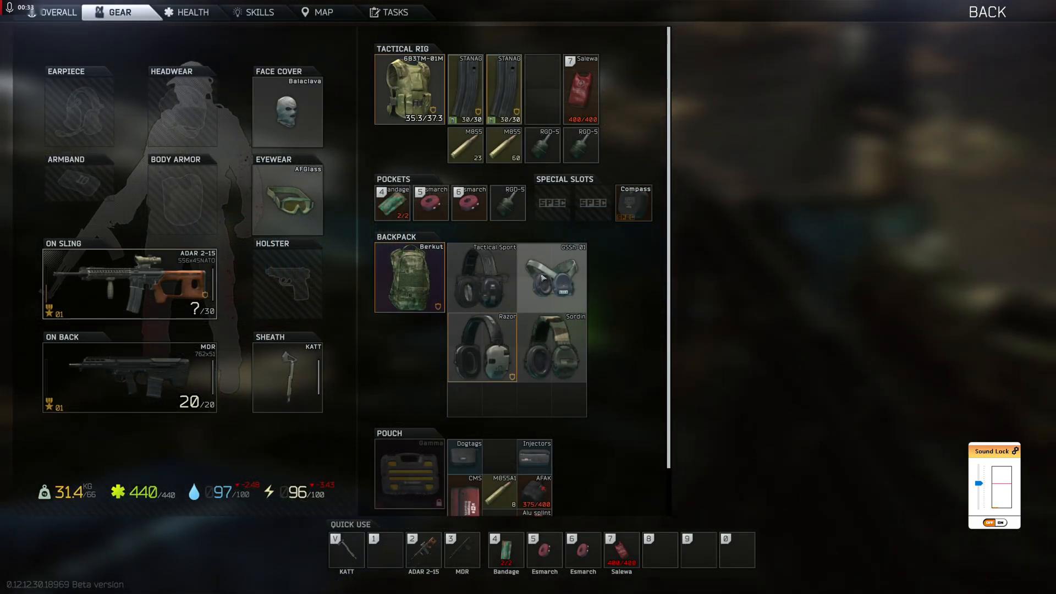
{"action": "mouse_move", "coordinate": [483, 276]}
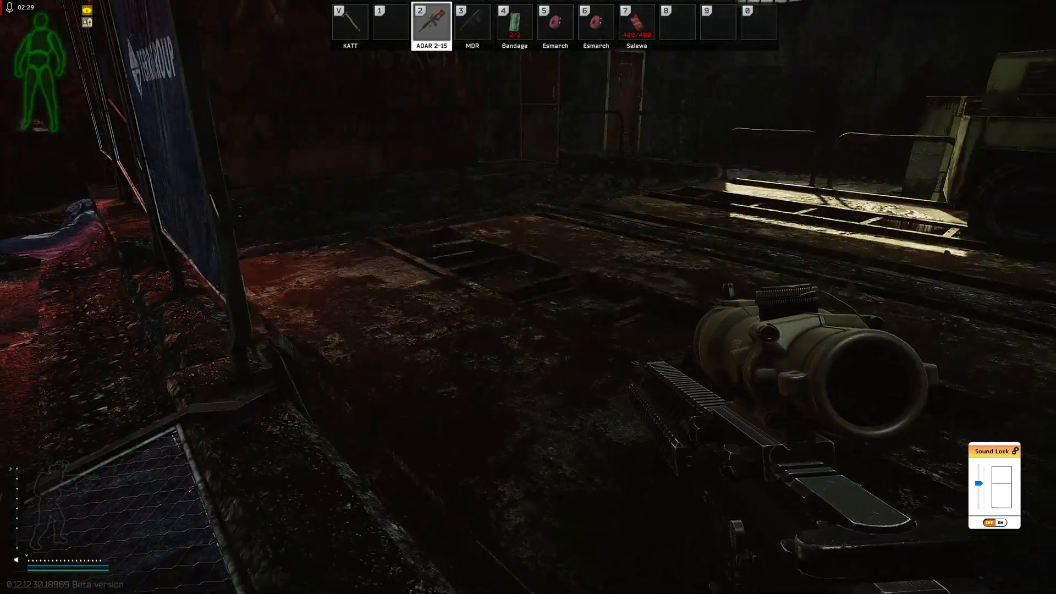
{"action": "mouse_move", "coordinate": [528, 297]}
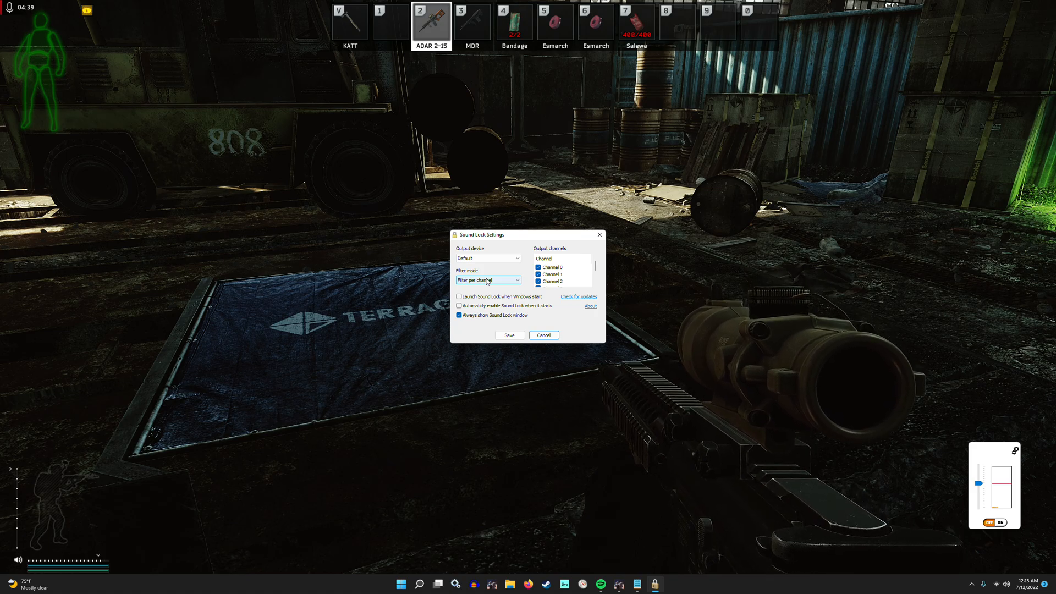
Set SoundLock Filter mode to Filter master, disable Always show Sound Lock window, and save.
{"action": "left_click", "coordinate": [487, 280]}
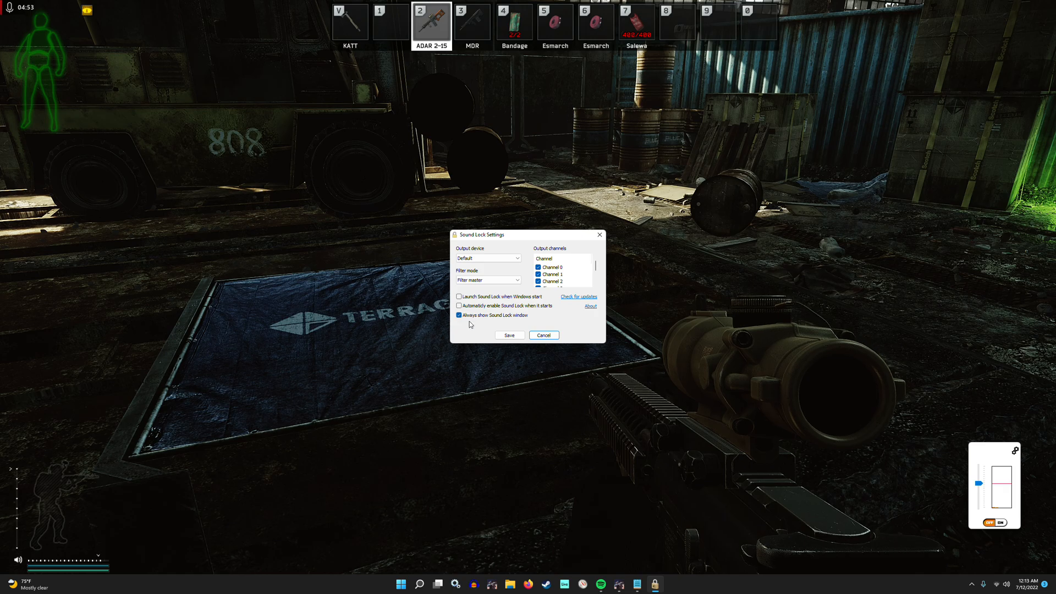
{"action": "left_click", "coordinate": [460, 315]}
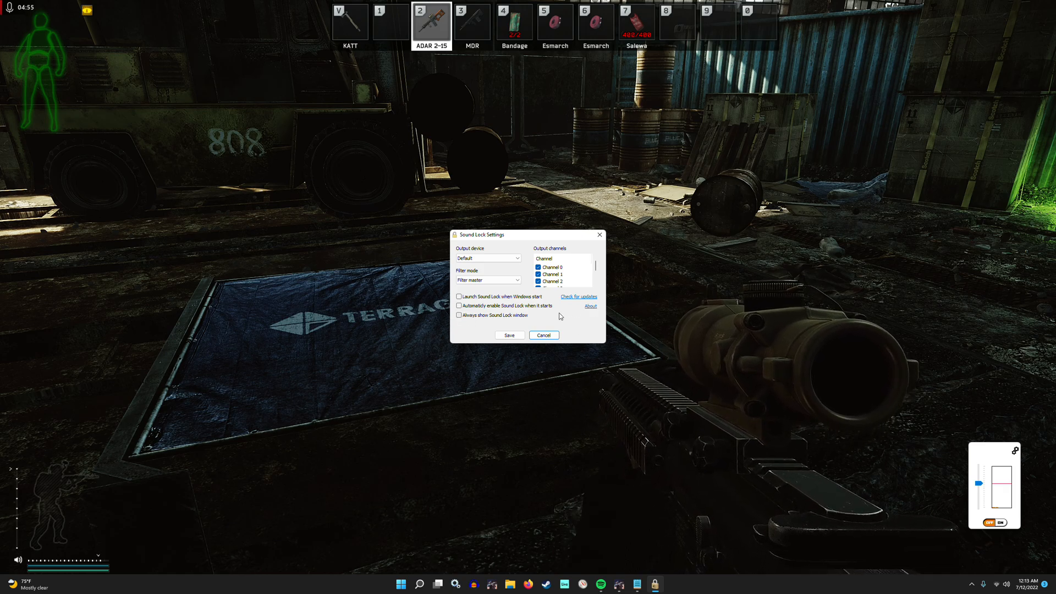
{"action": "left_click", "coordinate": [458, 315]}
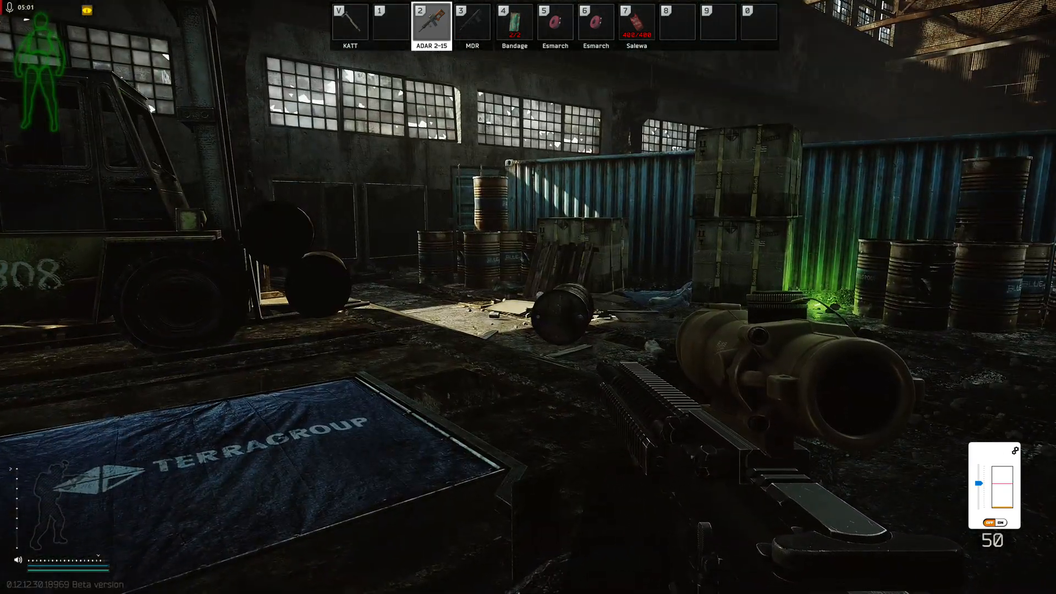
{"action": "mouse_move", "coordinate": [528, 297]}
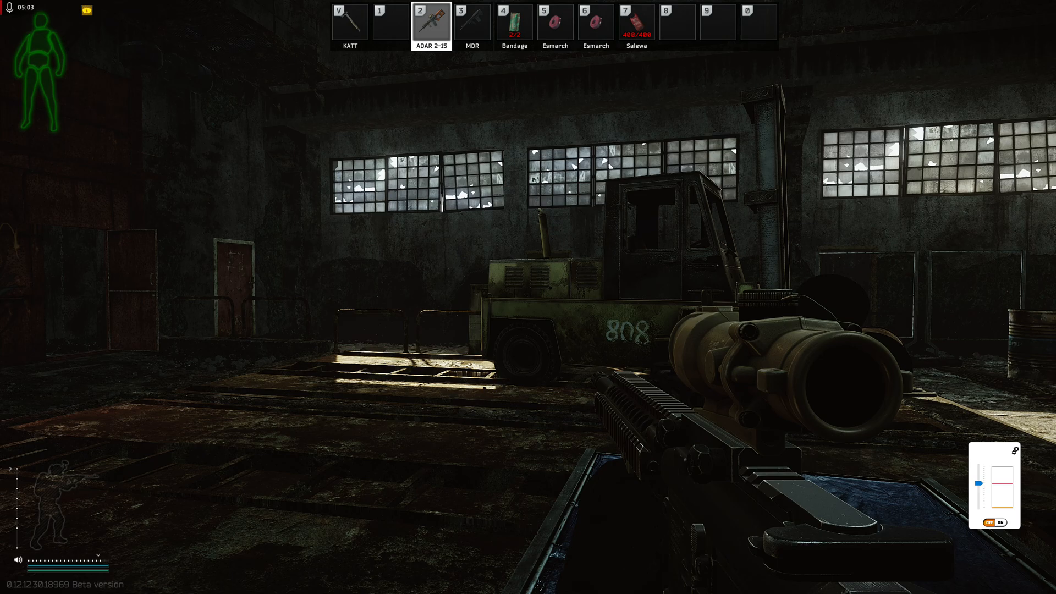
{"action": "key", "text": "tab"}
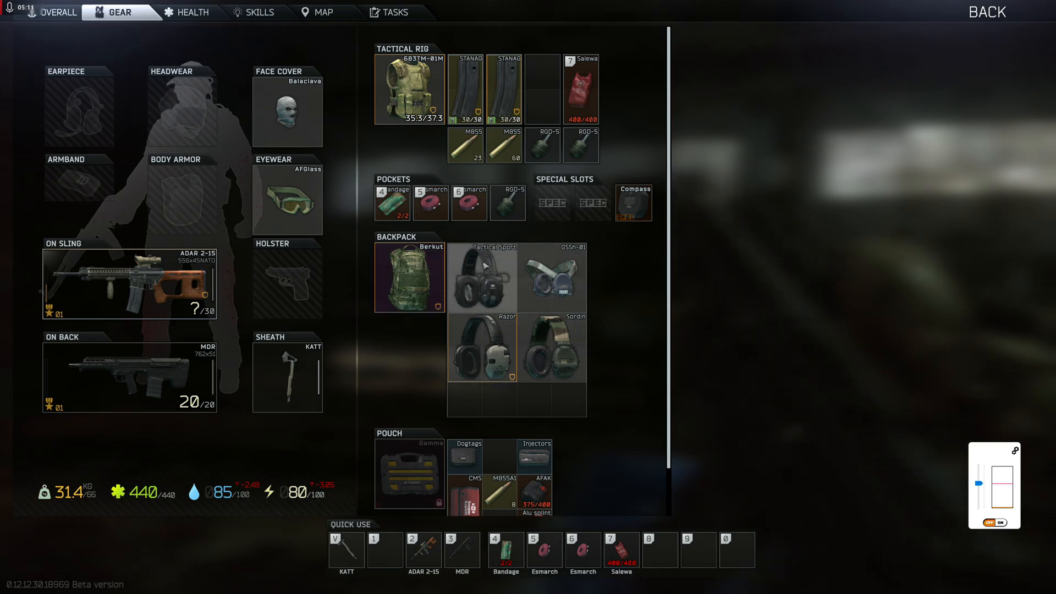
{"action": "mouse_move", "coordinate": [482, 276]}
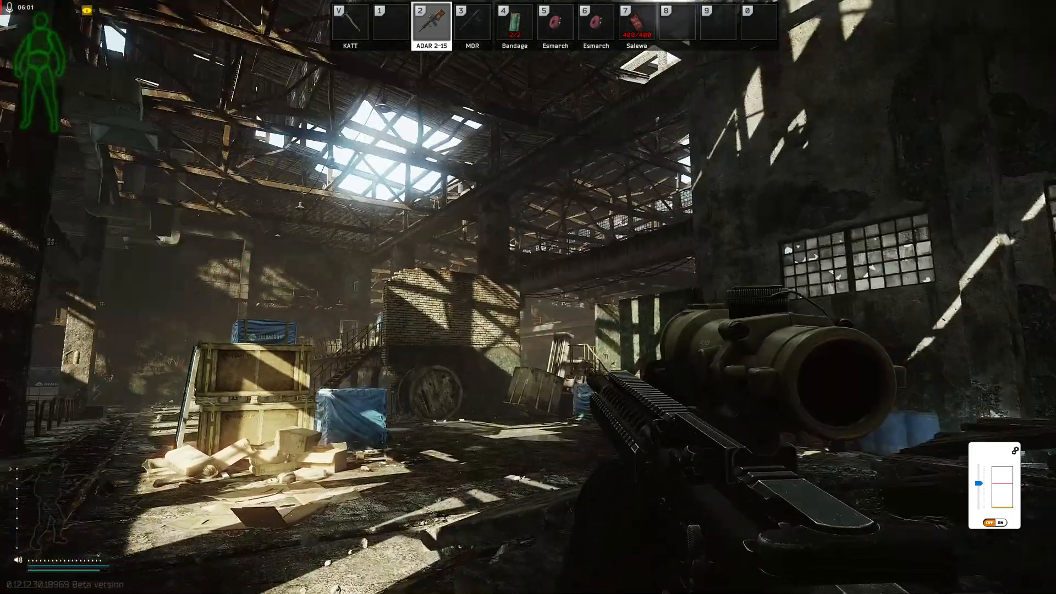
{"action": "left_click", "coordinate": [409, 583]}
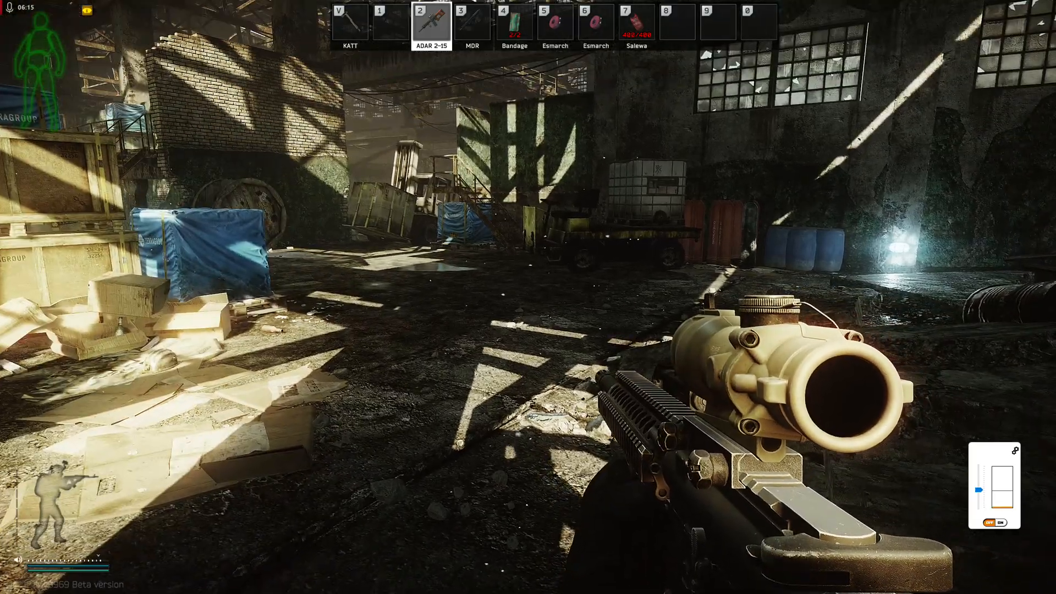
{"action": "key", "text": "r"}
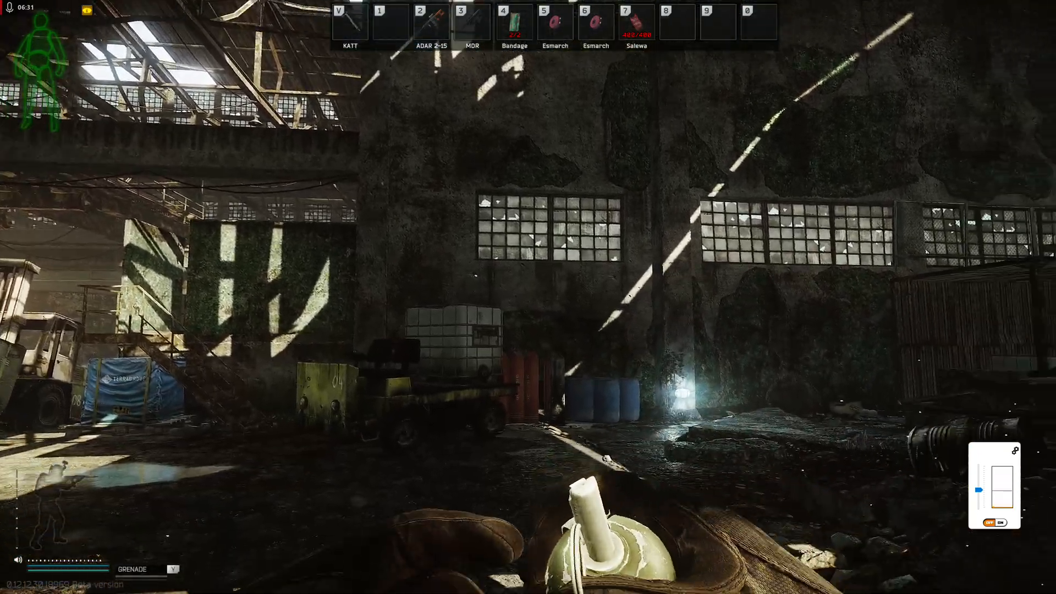
{"action": "key", "text": "2"}
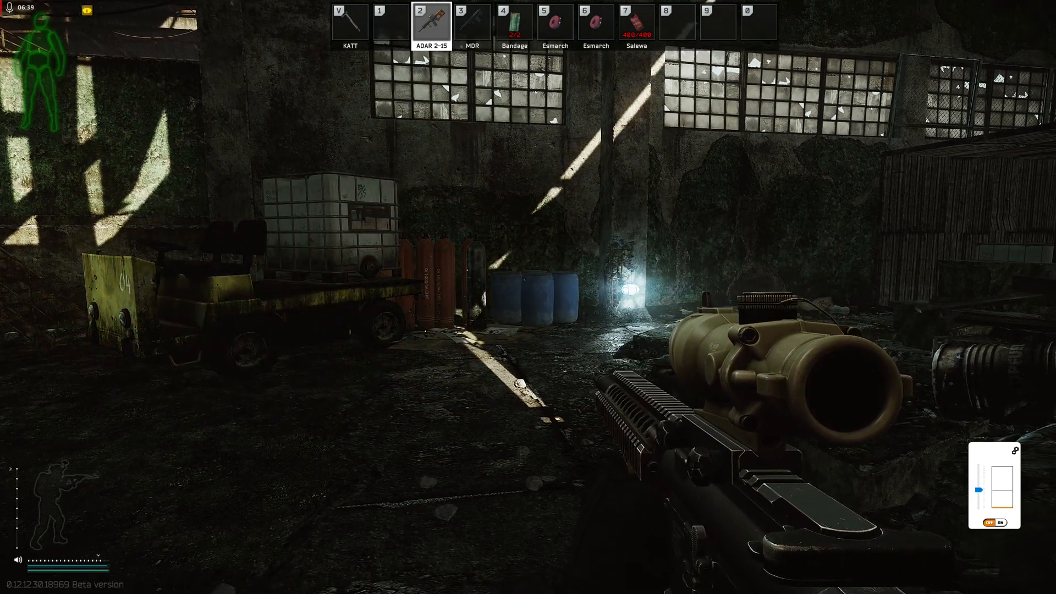
Throw a grenade, then re-equip the ADAR 2-15 rifle with key 2.
{"action": "left_click", "coordinate": [409, 583]}
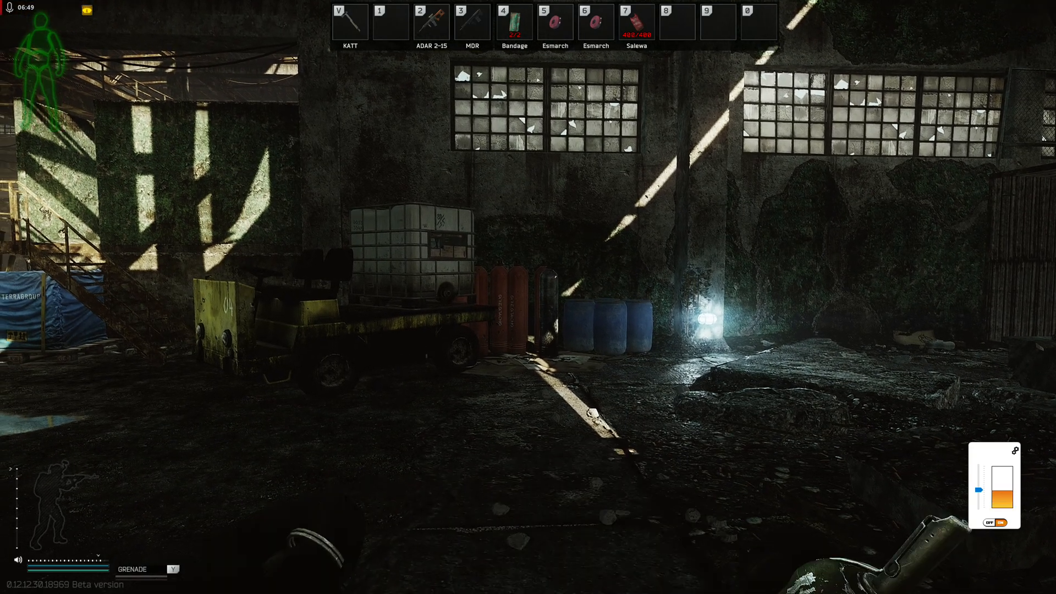
{"action": "key", "text": "2"}
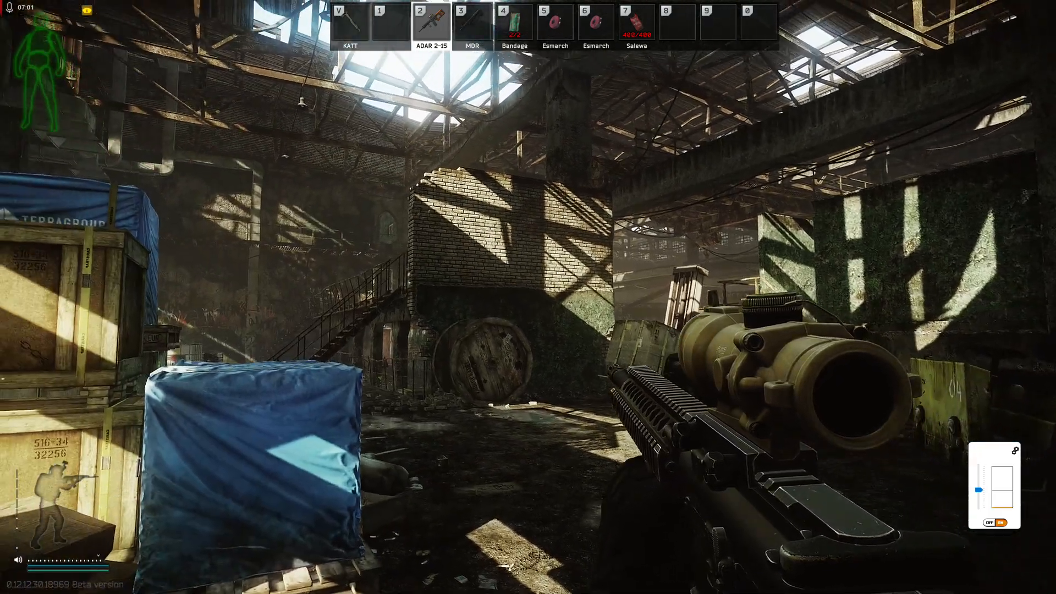
Fire the ADAR 2-15 three times around a reload to test gunfire loudness.
{"action": "left_click", "coordinate": [409, 584]}
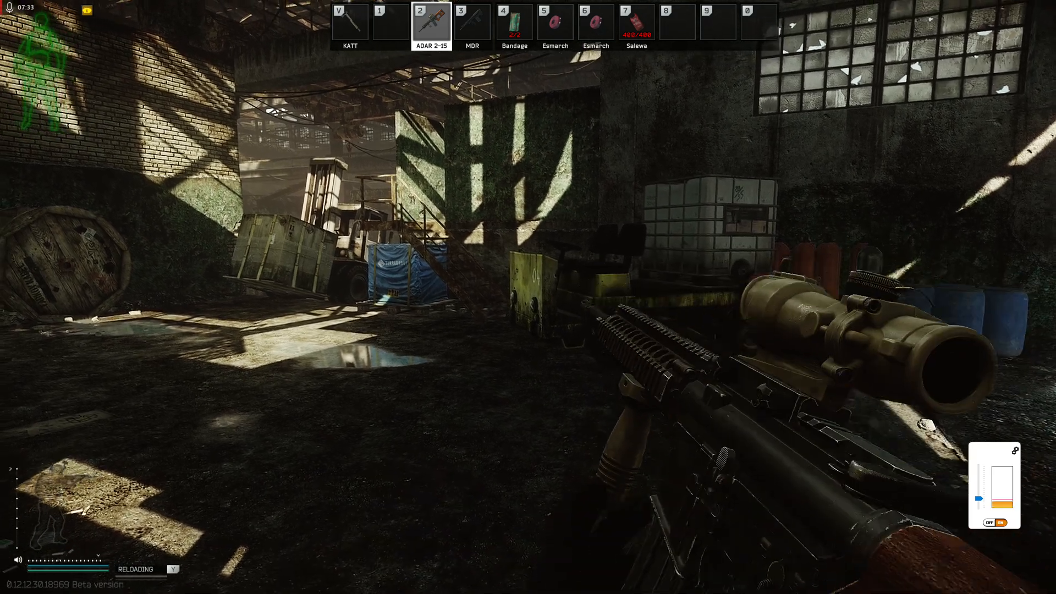
{"action": "left_click", "coordinate": [410, 585]}
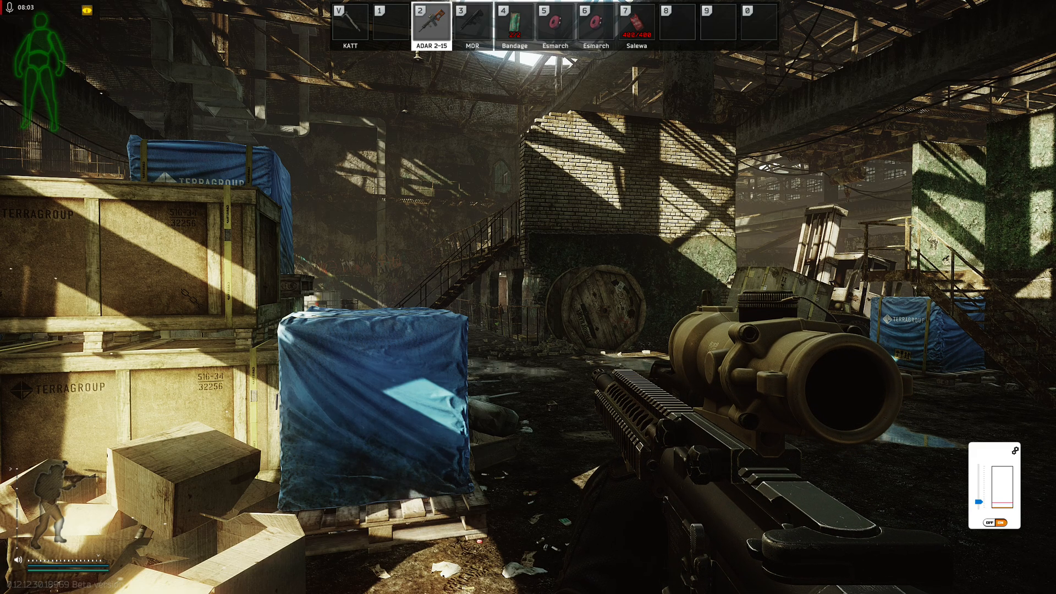
{"action": "left_click", "coordinate": [409, 584]}
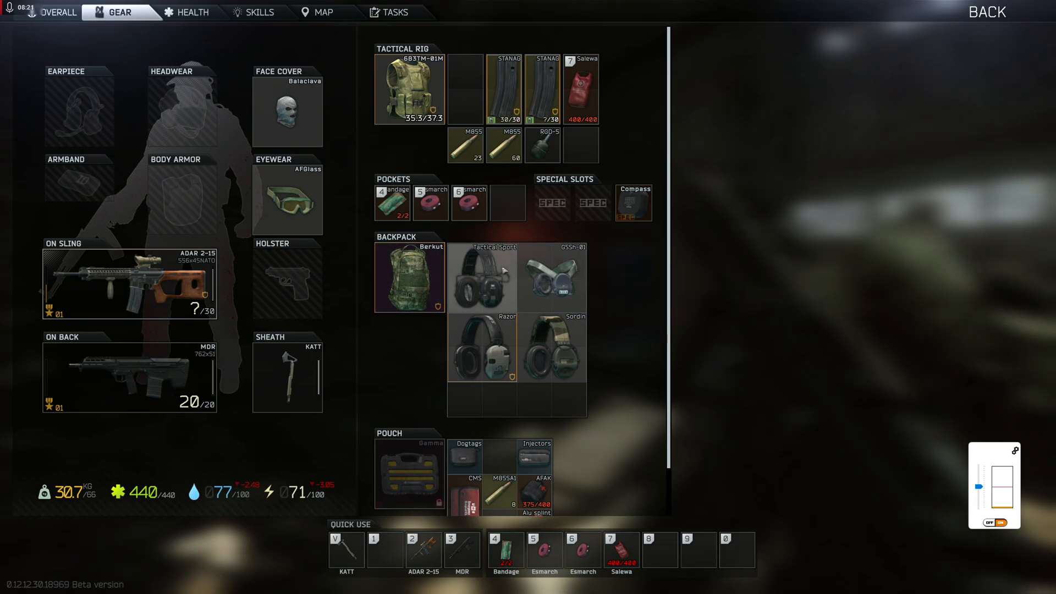
{"action": "mouse_move", "coordinate": [551, 277]}
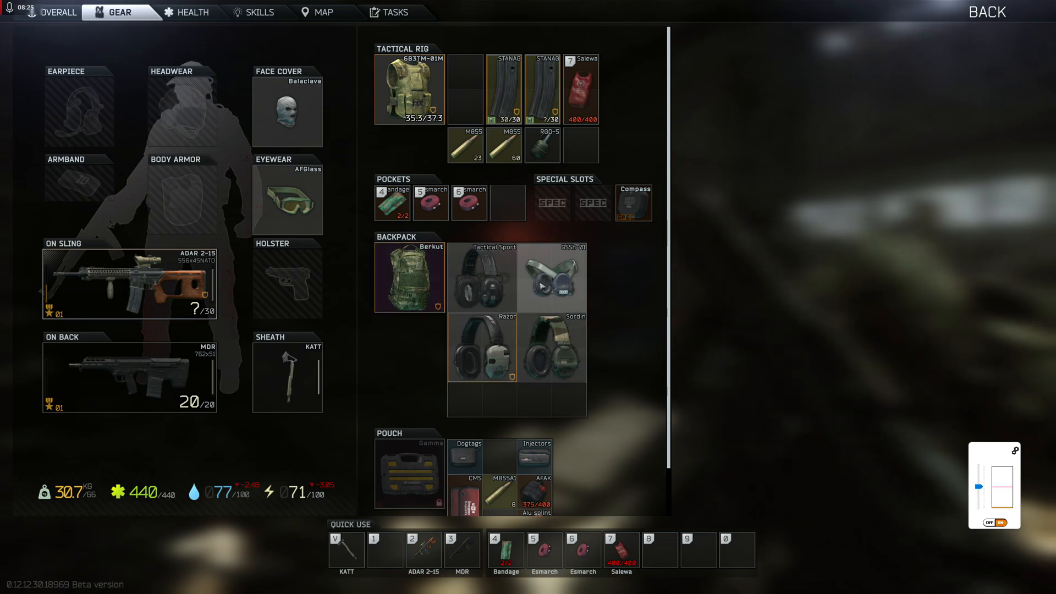
Equip a headset from the backpack into the Earpiece slot.
{"action": "left_click_drag", "start_coordinate": [551, 278], "coordinate": [78, 108]}
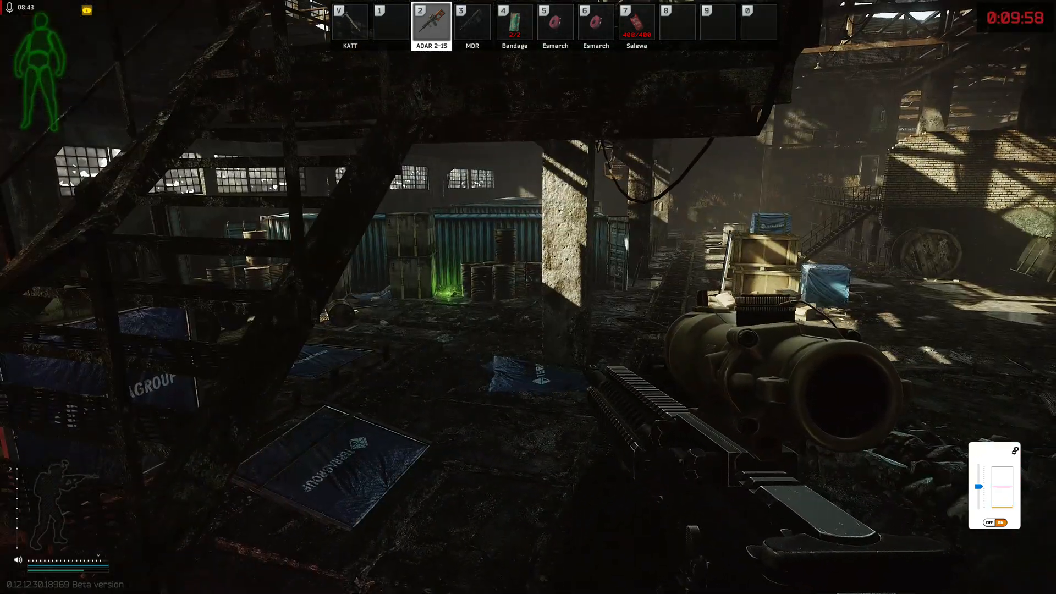
{"action": "key", "text": "r"}
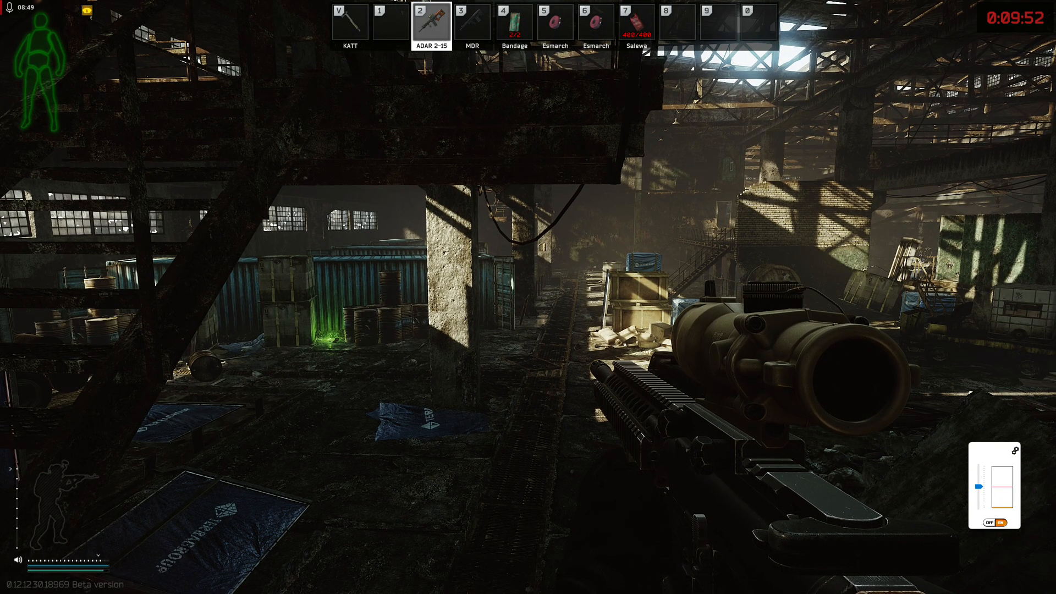
{"action": "left_click", "coordinate": [409, 585]}
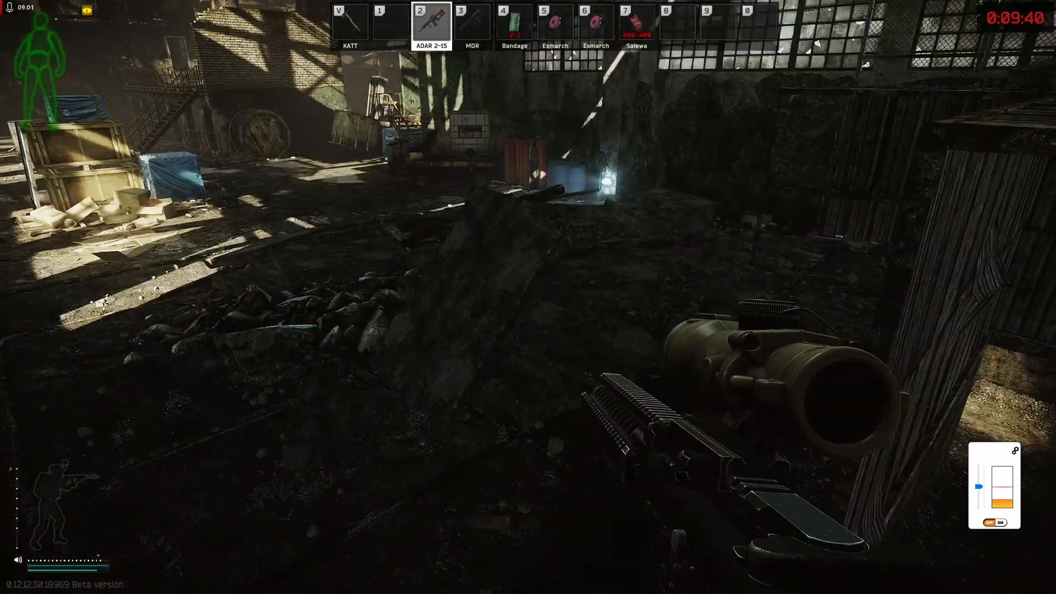
{"action": "left_click", "coordinate": [409, 583]}
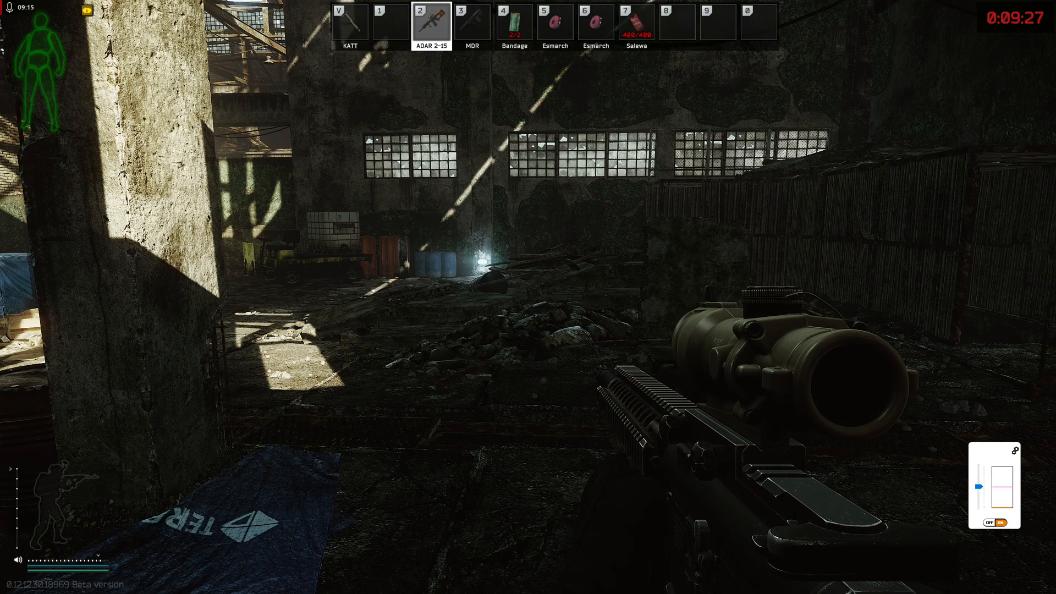
{"action": "key", "text": "tab"}
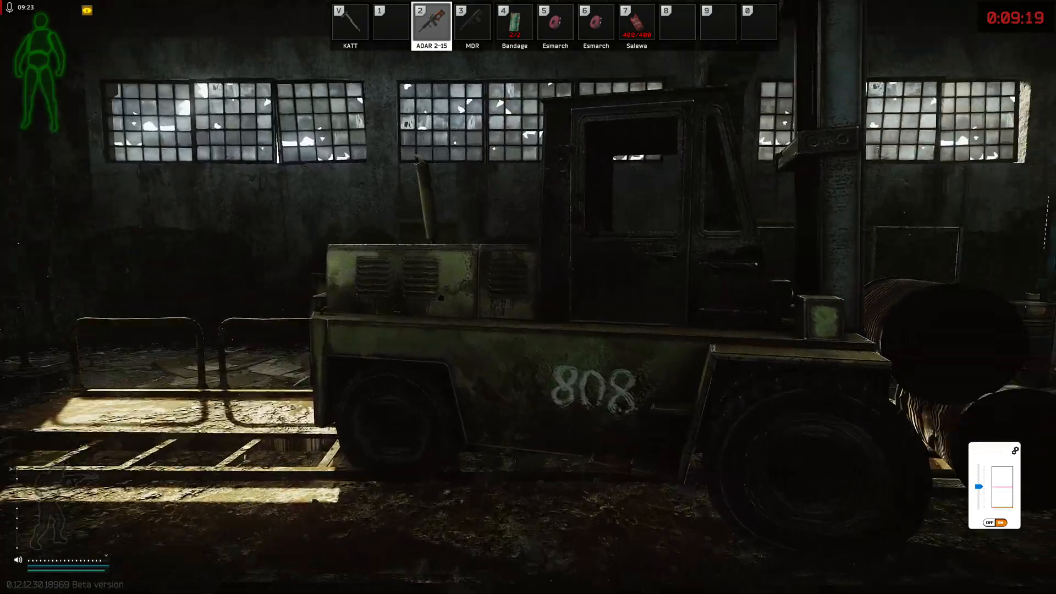
{"action": "left_click", "coordinate": [409, 583]}
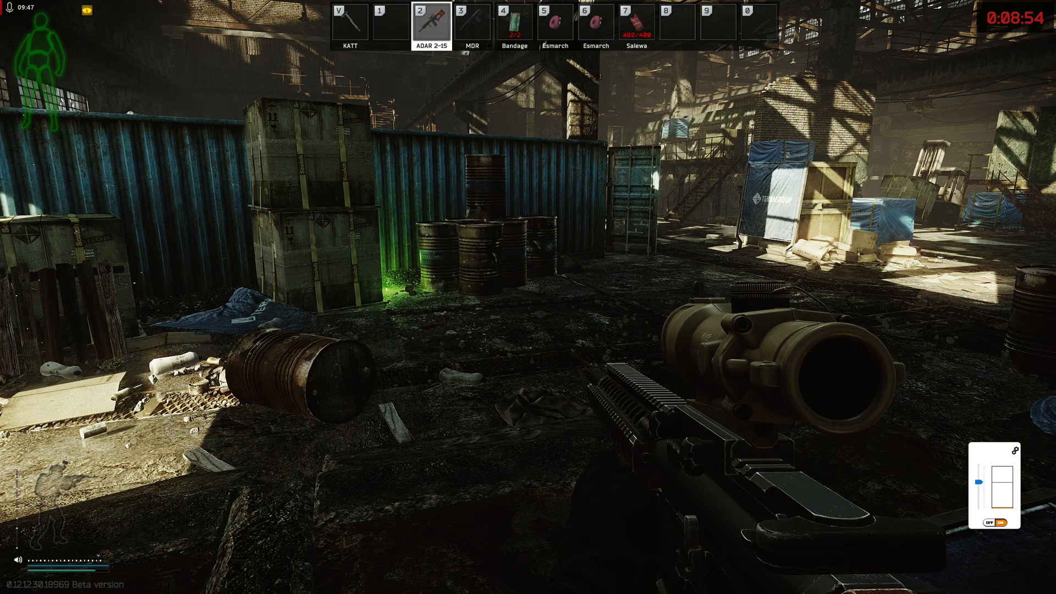
{"action": "key", "text": "tab"}
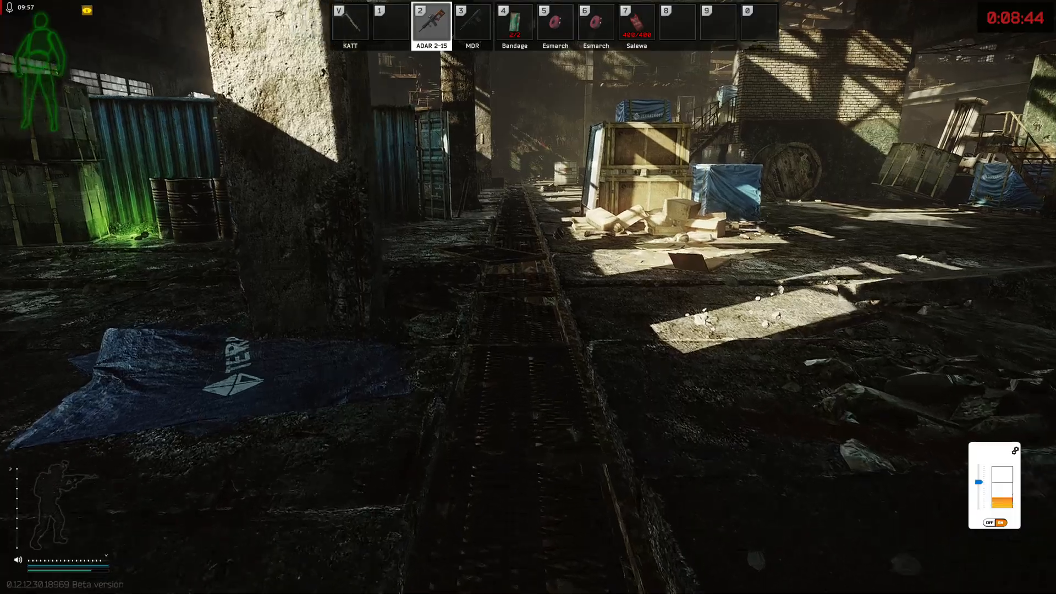
{"action": "mouse_move", "coordinate": [528, 297]}
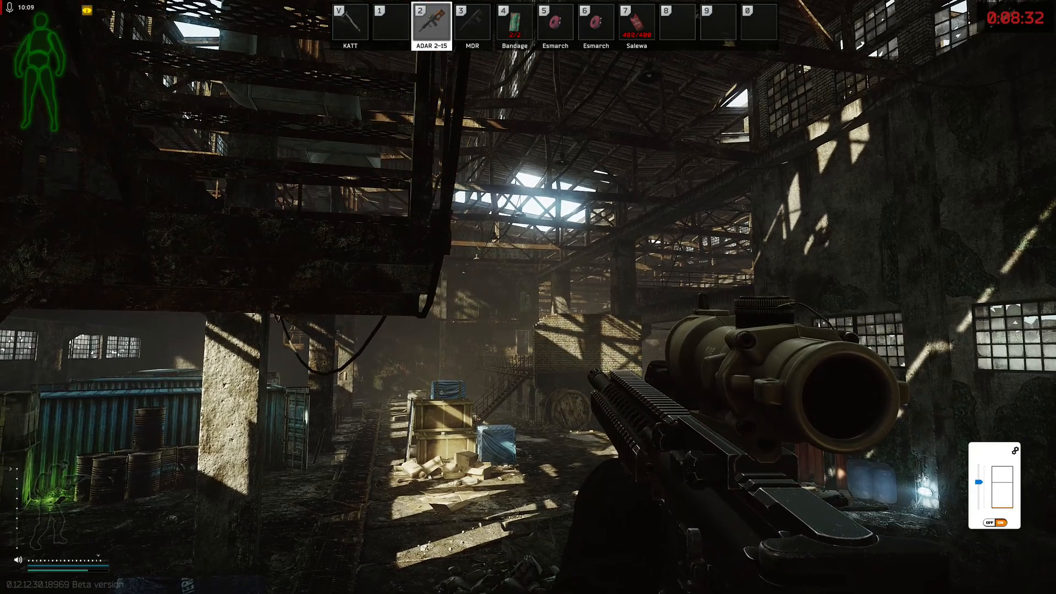
{"action": "mouse_move", "coordinate": [528, 297]}
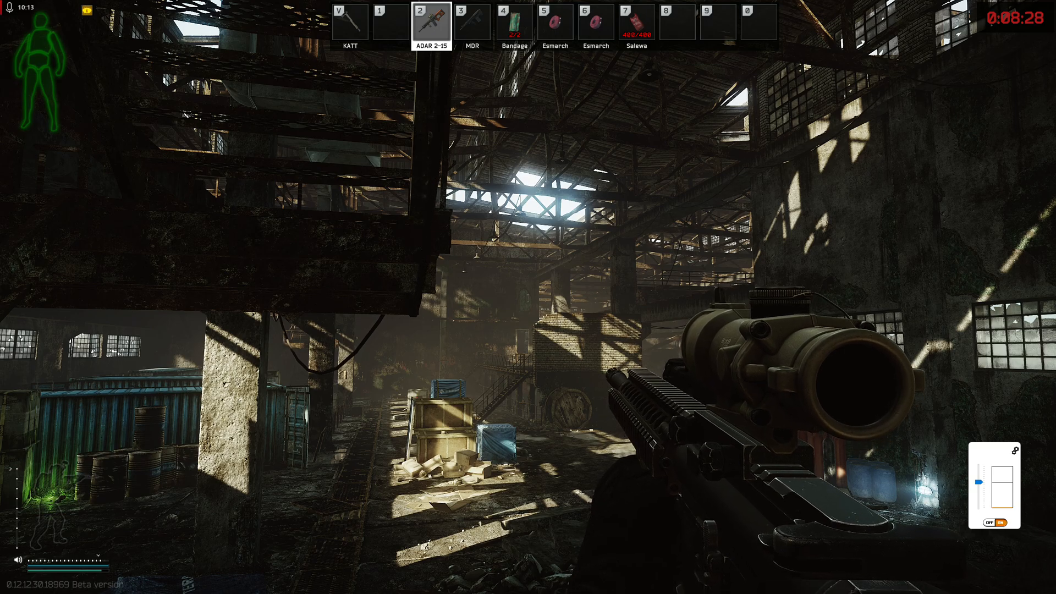
{"action": "key", "text": "tab"}
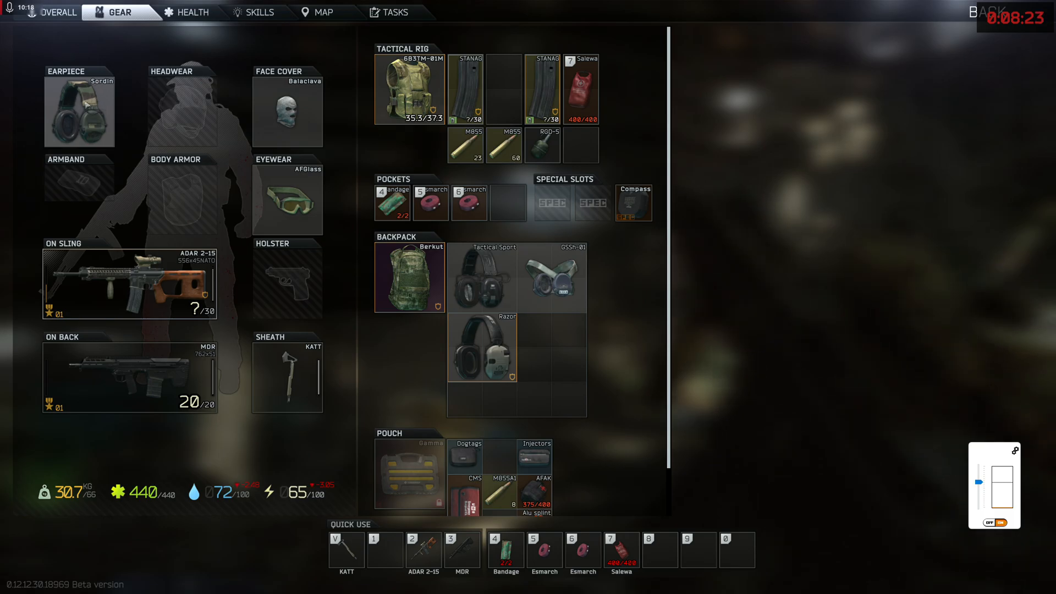
{"action": "mouse_move", "coordinate": [78, 111]}
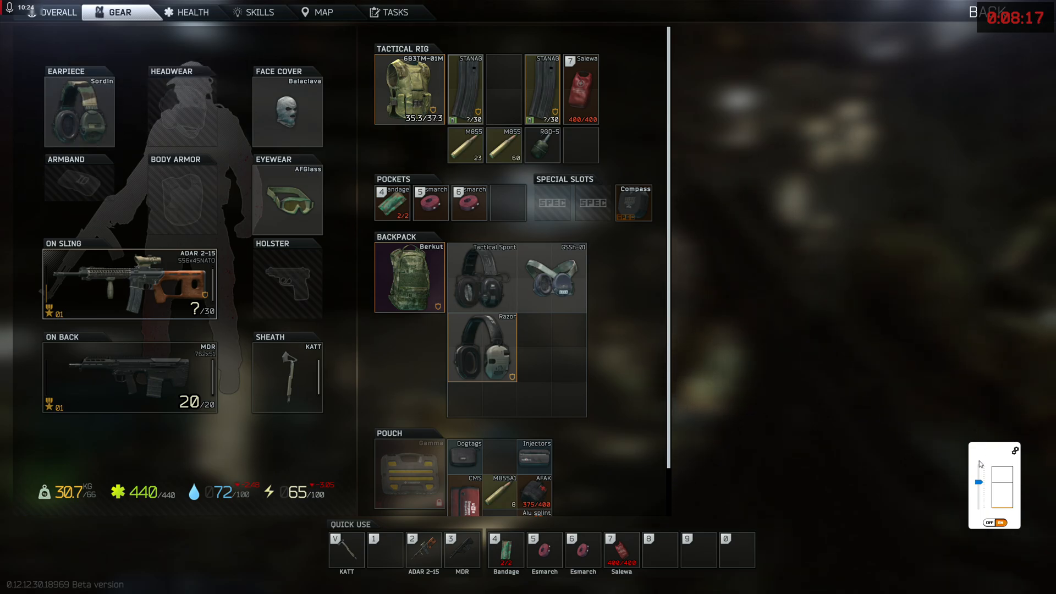
{"action": "mouse_move", "coordinate": [1009, 477]}
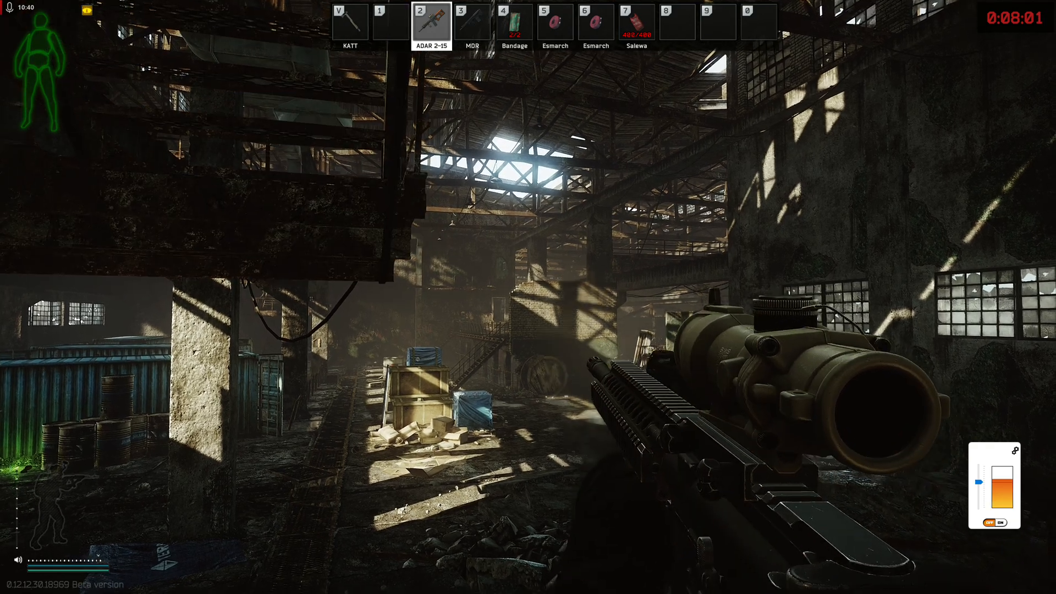
Put a different backpack headset into the Earpiece slot.
{"action": "left_click", "coordinate": [409, 584]}
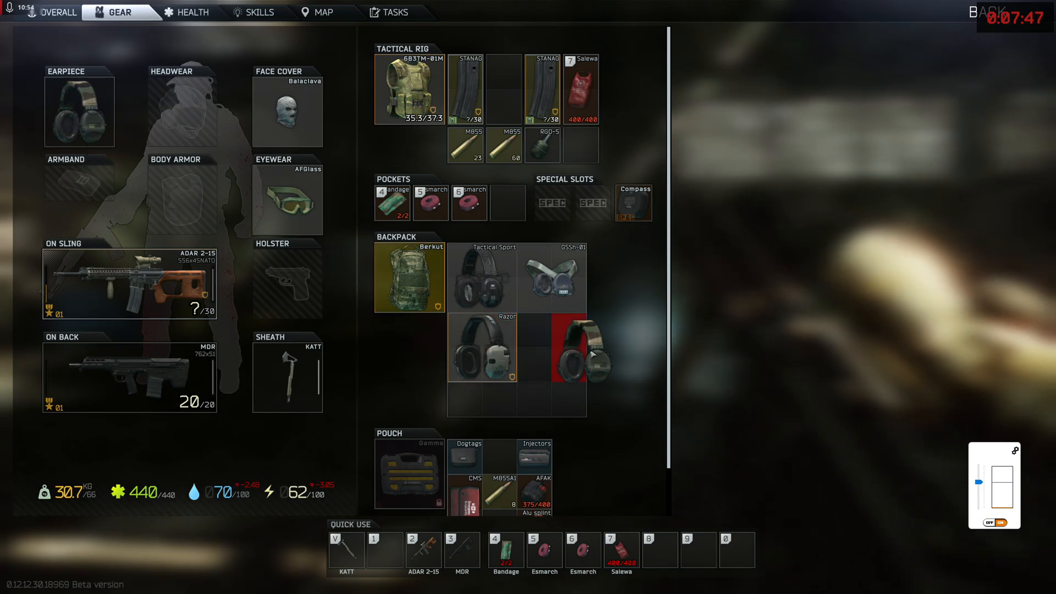
Stow the previously worn headset in the backpack and switch back to the rifle.
{"action": "left_click_drag", "start_coordinate": [552, 348], "coordinate": [79, 111]}
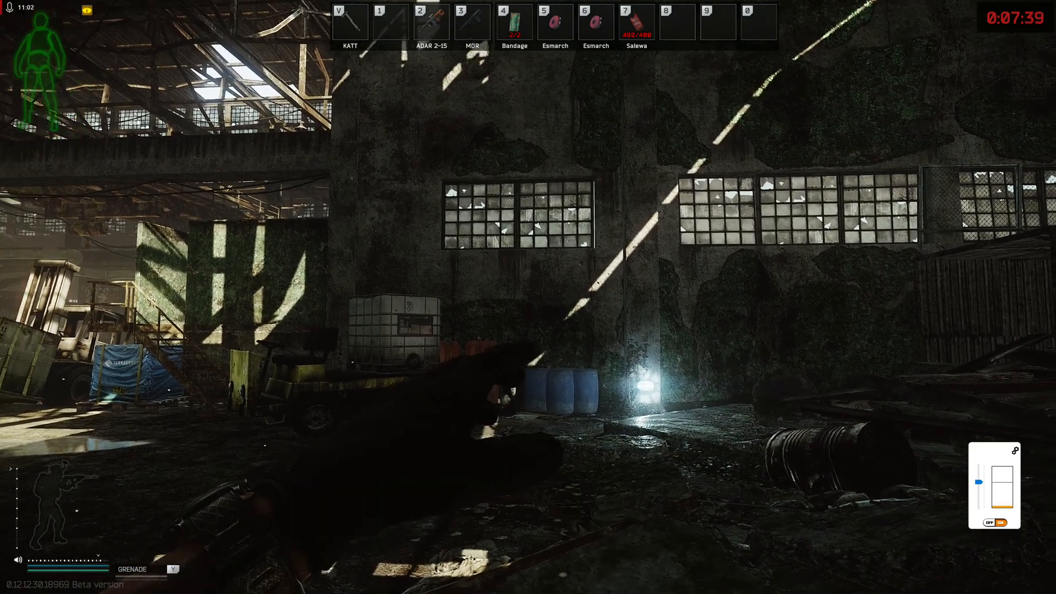
{"action": "key", "text": "2"}
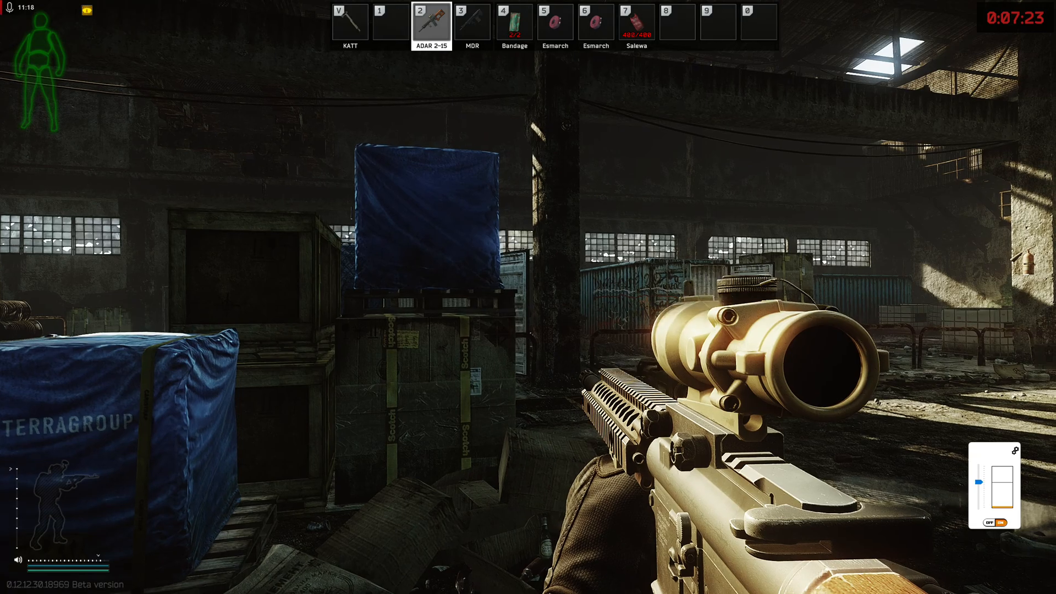
{"action": "mouse_move", "coordinate": [528, 297]}
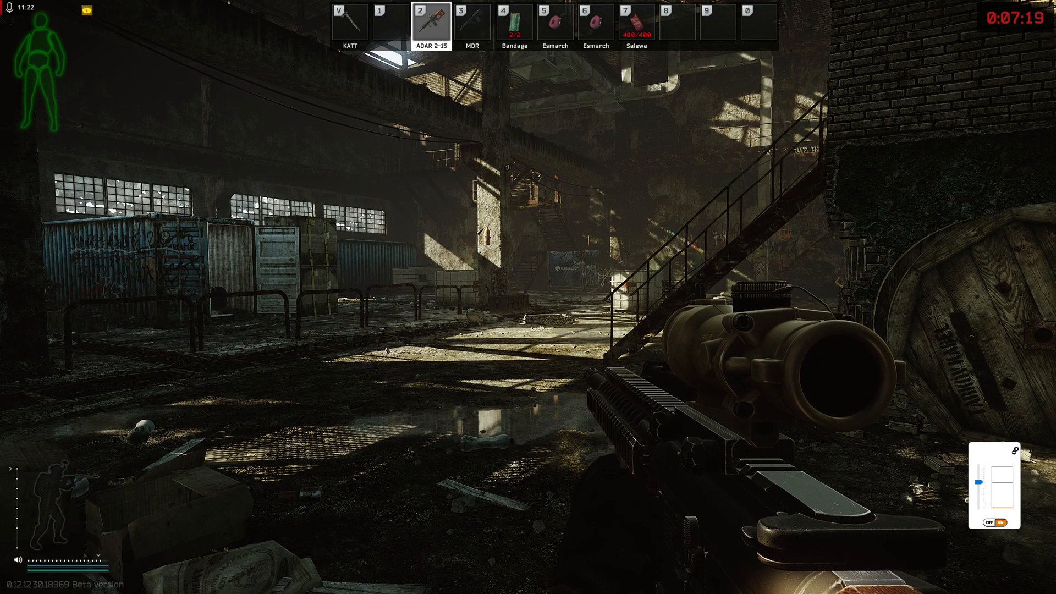
Turn off 'Always show Sound Lock window' in SoundLock Settings so the widget disappears.
{"action": "left_click", "coordinate": [409, 583]}
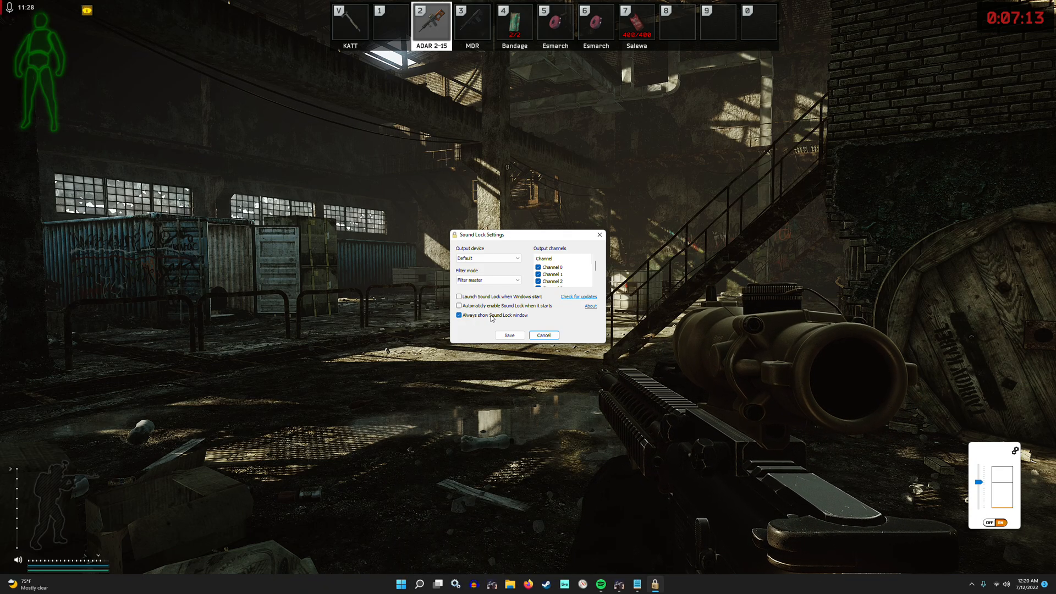
{"action": "left_click", "coordinate": [460, 316]}
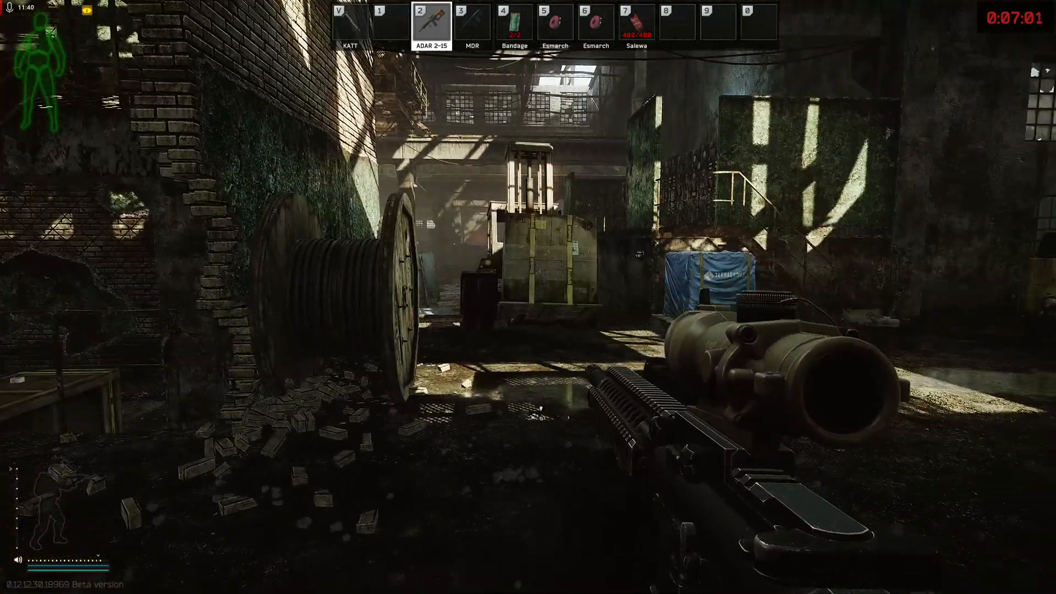
{"action": "mouse_move", "coordinate": [528, 297]}
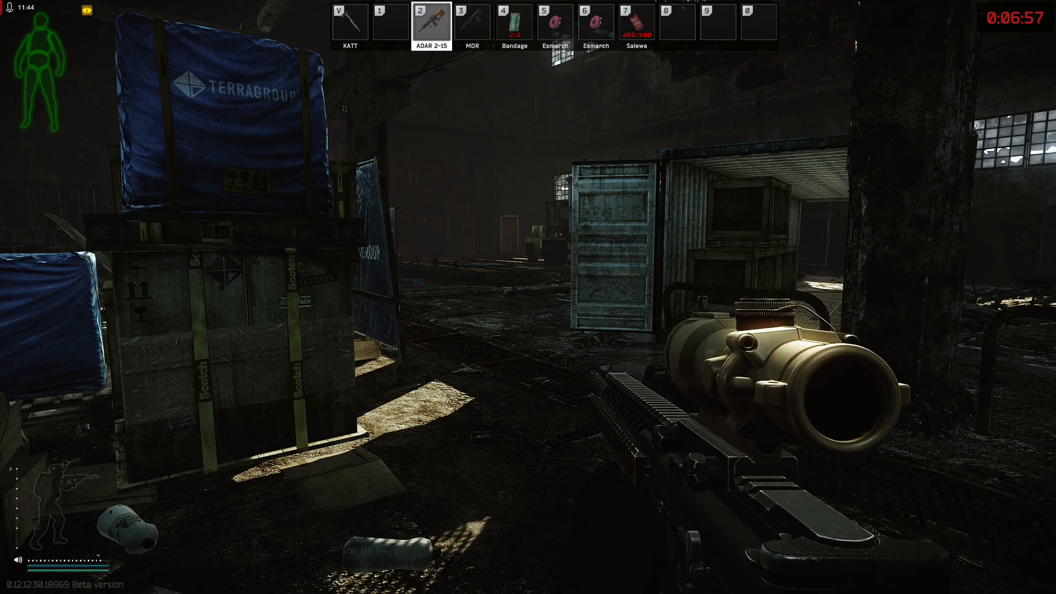
{"action": "mouse_move", "coordinate": [528, 297]}
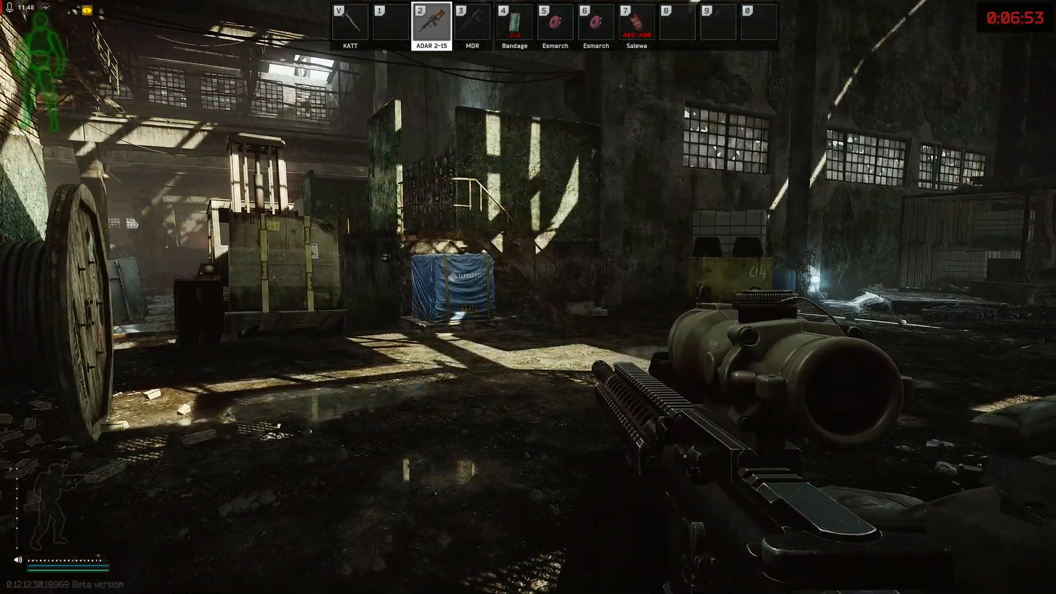
{"action": "mouse_move", "coordinate": [528, 297]}
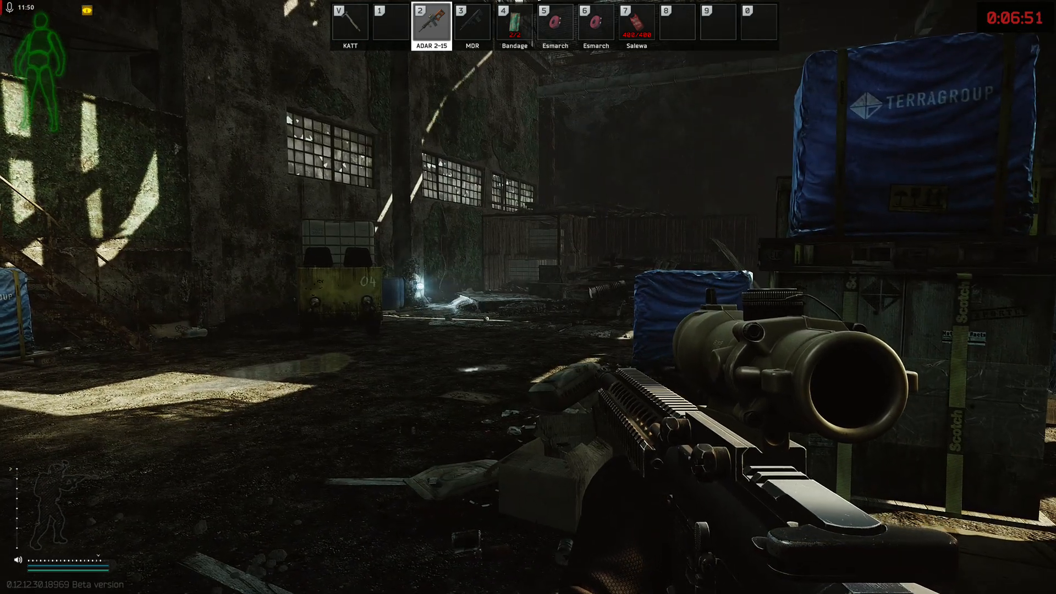